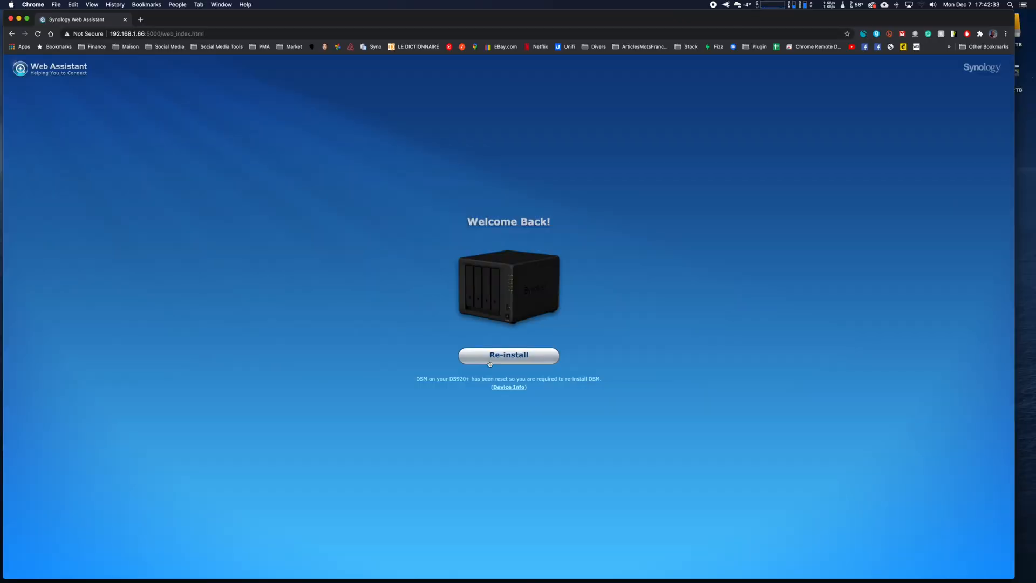
- Re-install the latest DSM version on the reset DS920+ from the Welcome Back page
click(508, 355)
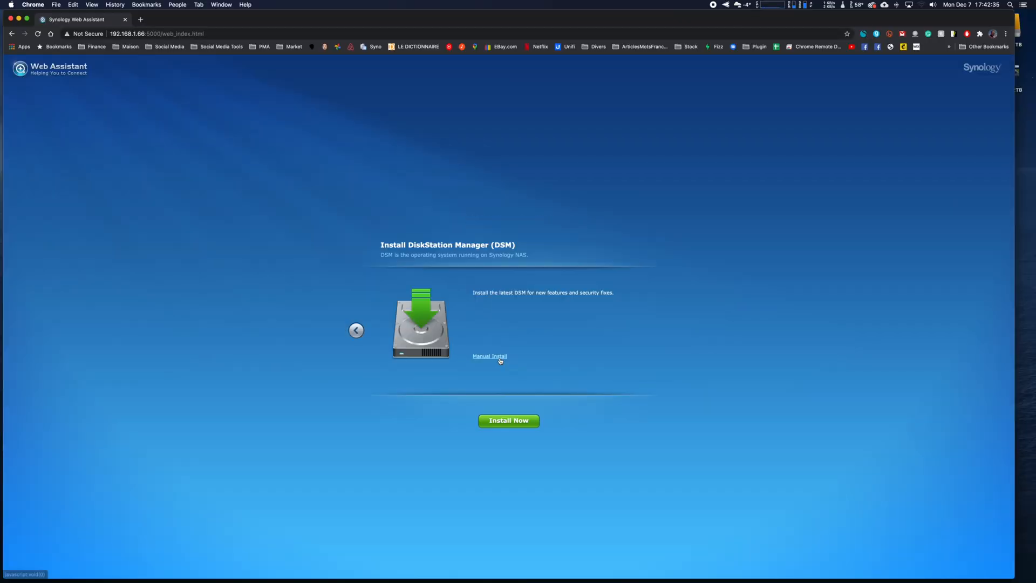
click(508, 421)
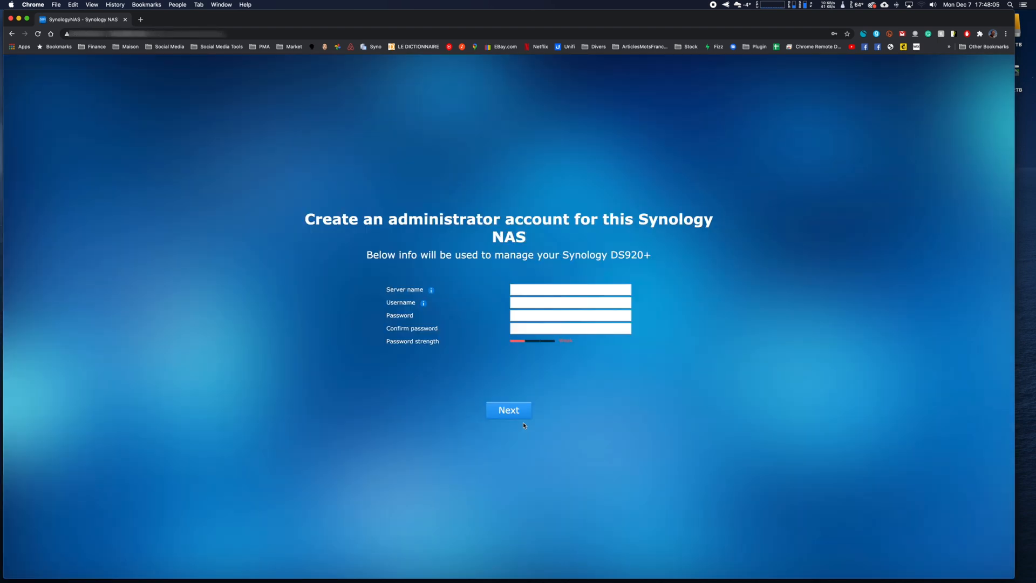
mouse_move(592, 371)
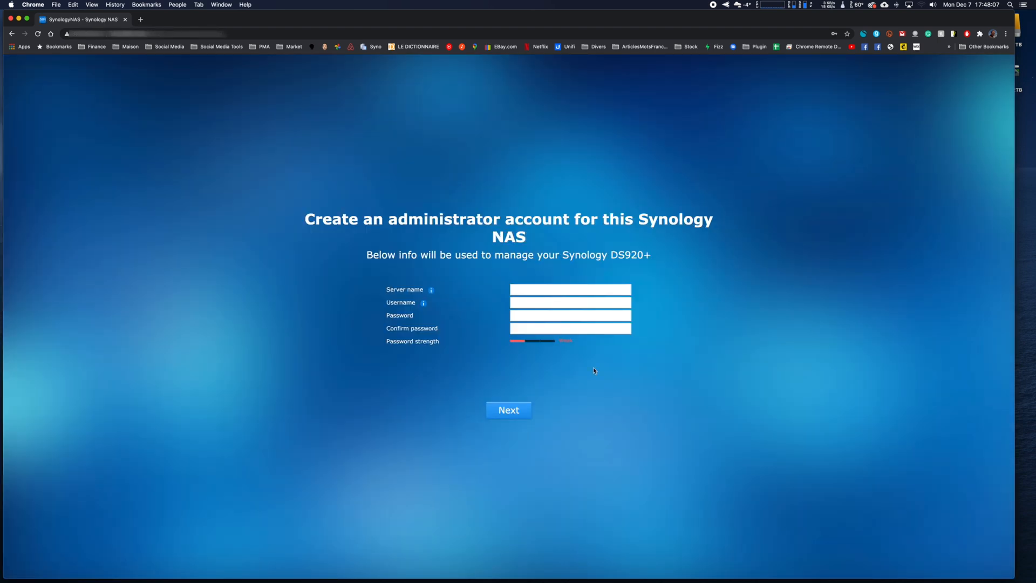
- Submit the administrator account, skip QuickConnect and recommended packages, and enter DSM
click(569, 289)
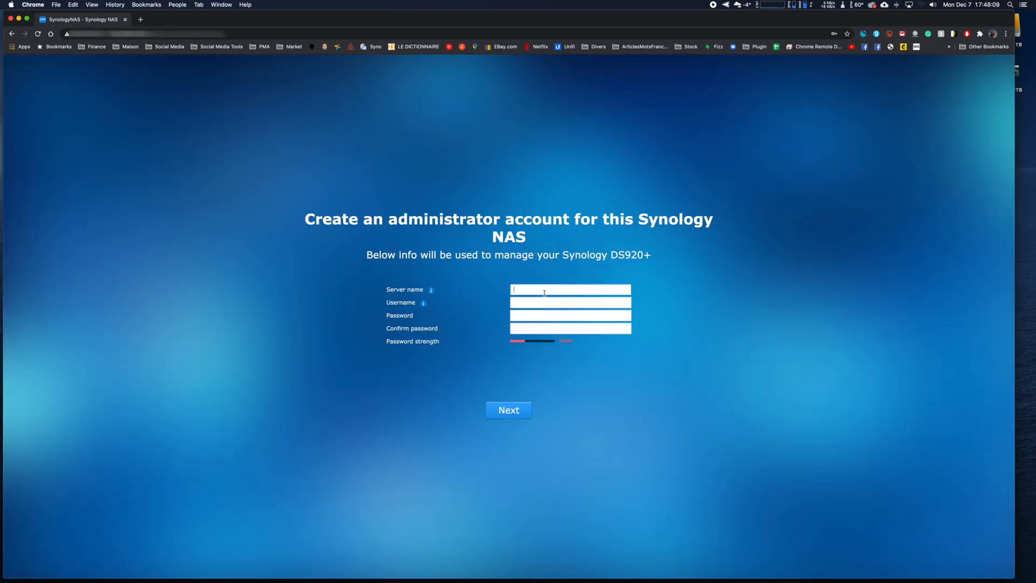
click(508, 410)
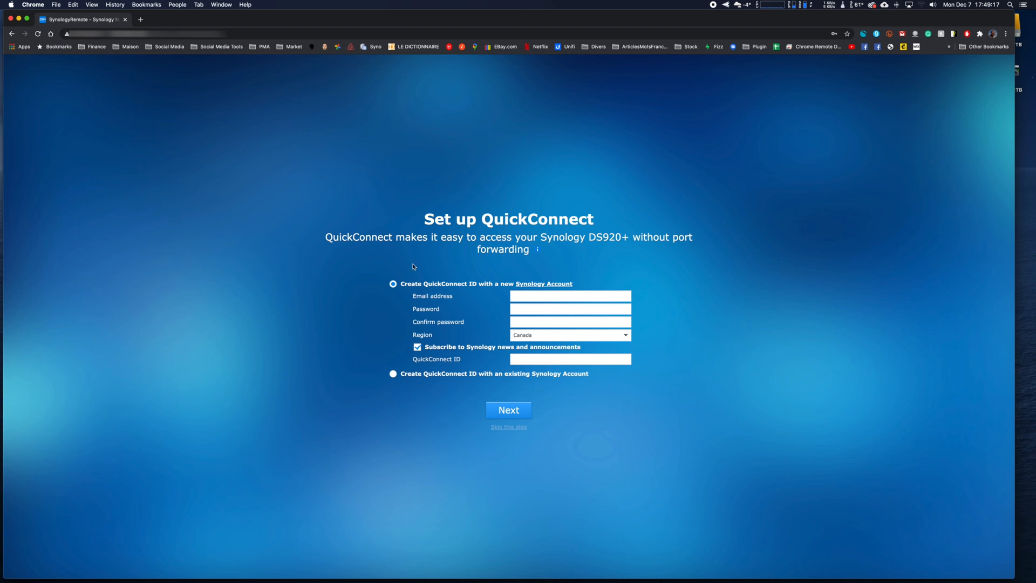
click(509, 427)
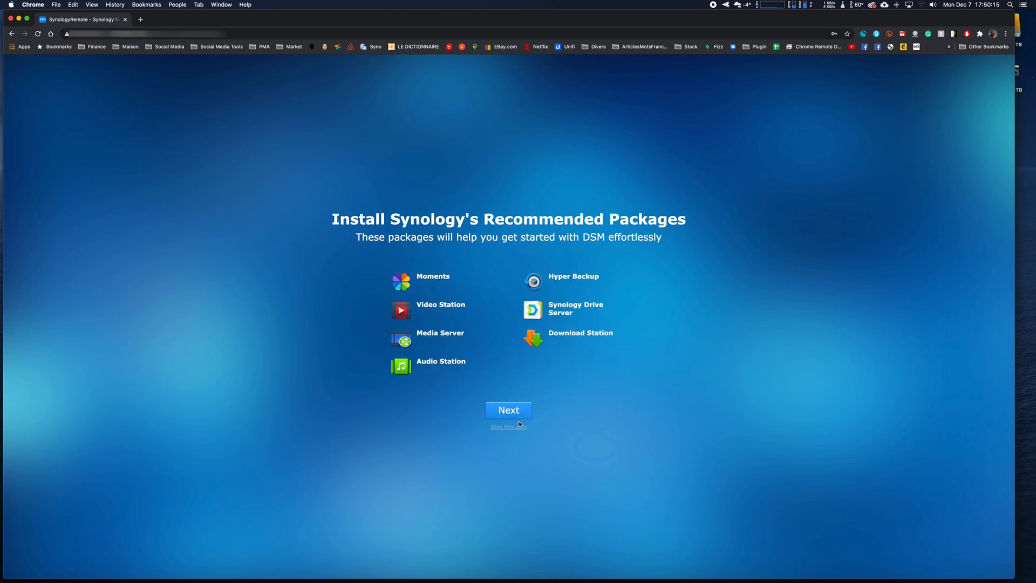
click(508, 426)
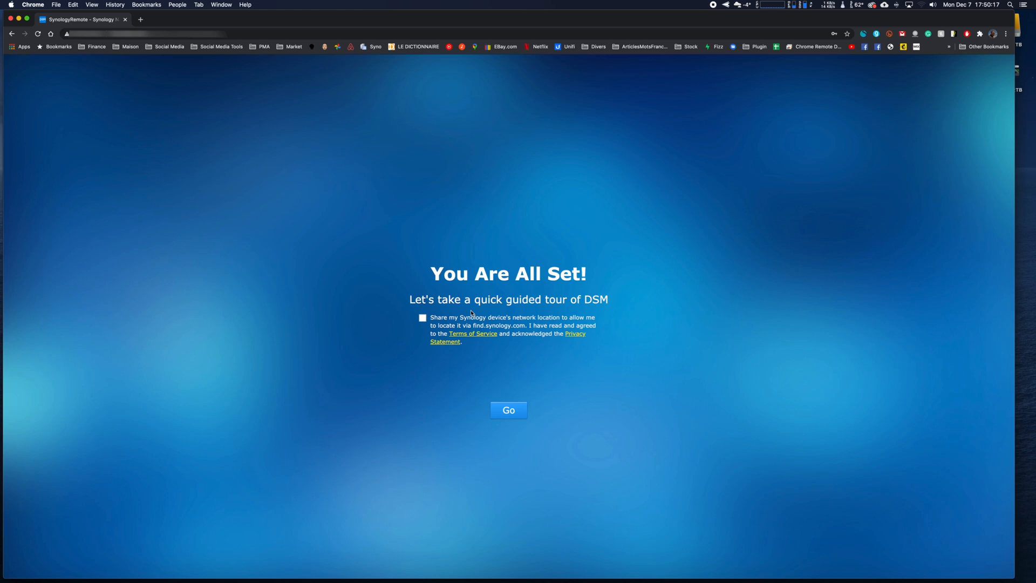
click(508, 409)
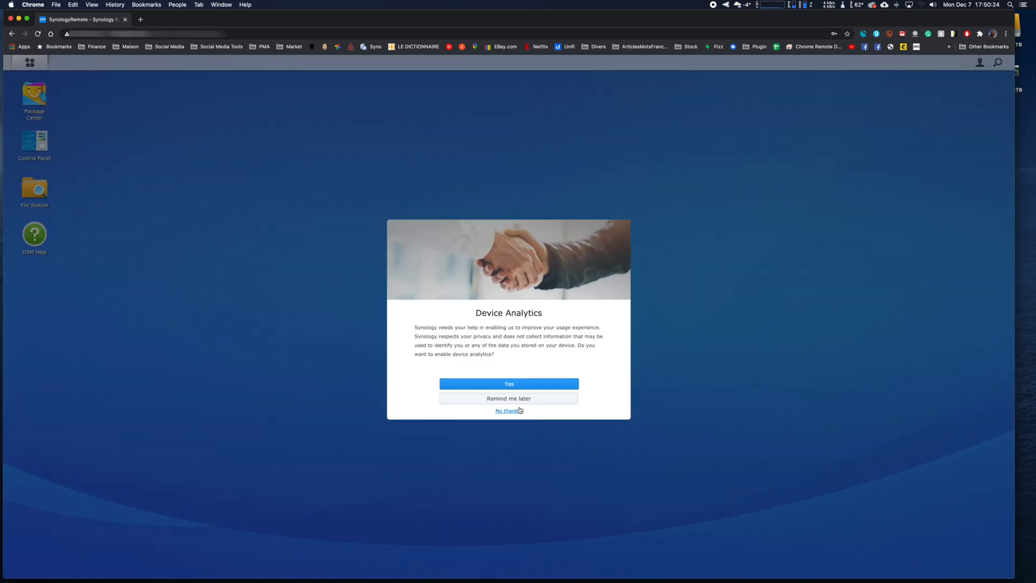